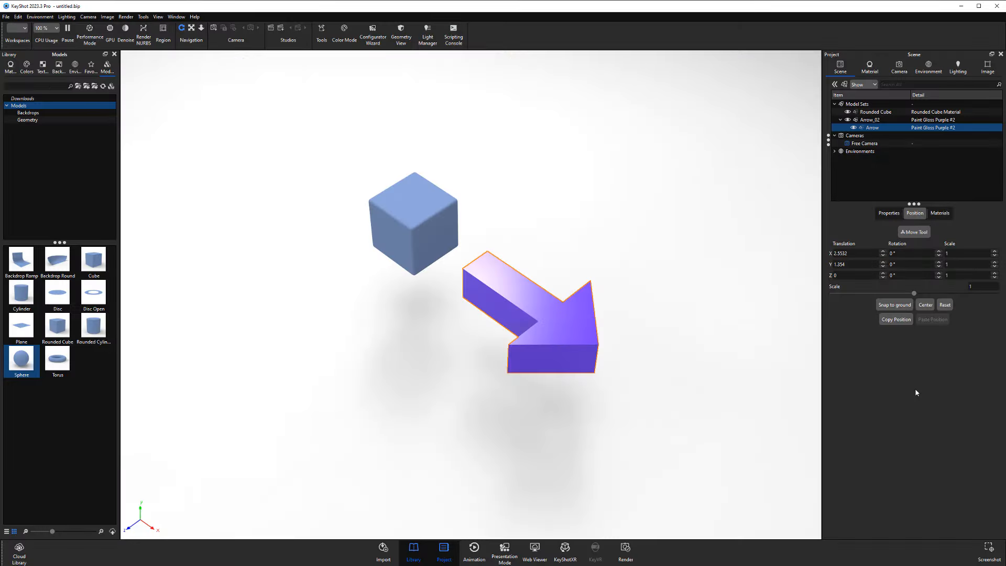
Step: Open the Move Tool on the purple arrow with translate and rotate active
click(913, 232)
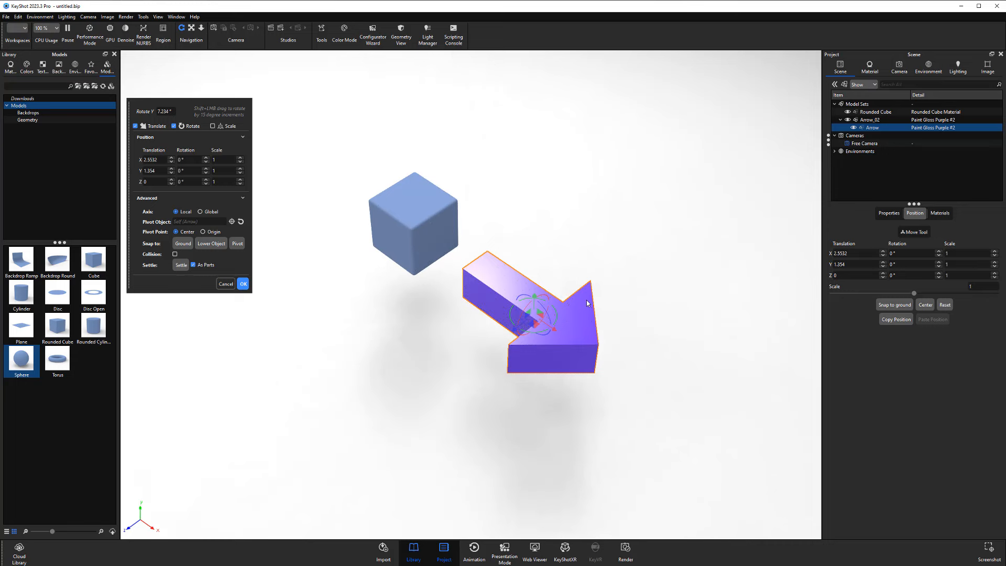
Step: Pivot the arrow around Rounded Cube, rotate it about 21°, then reset the pivot to the arrow
click(232, 221)
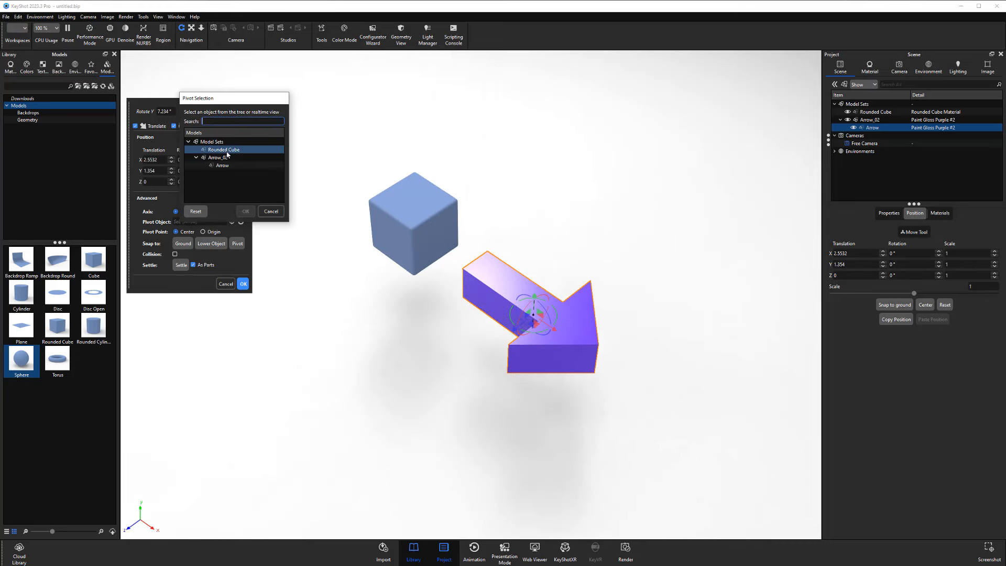
click(223, 149)
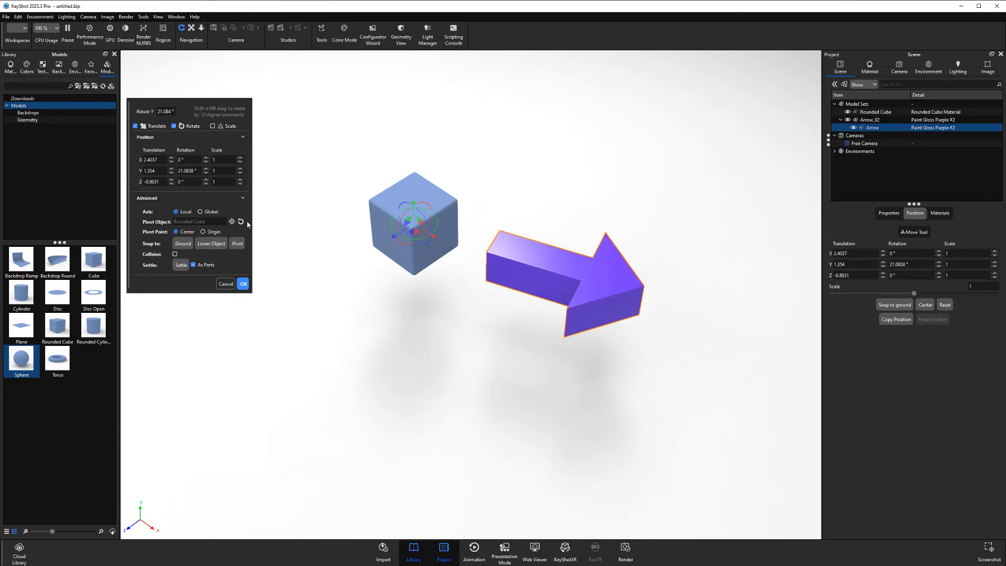
click(241, 221)
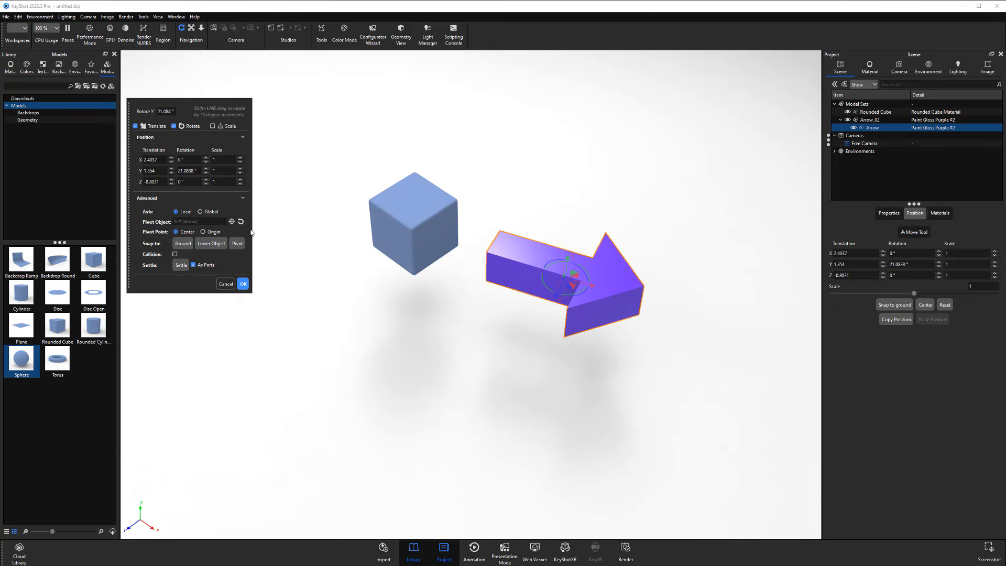
mouse_move(295, 250)
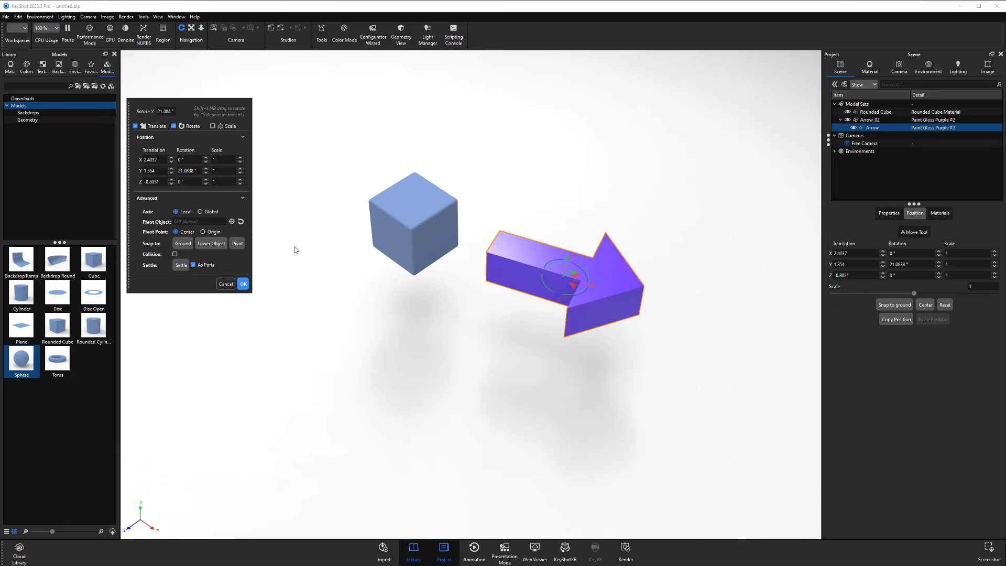